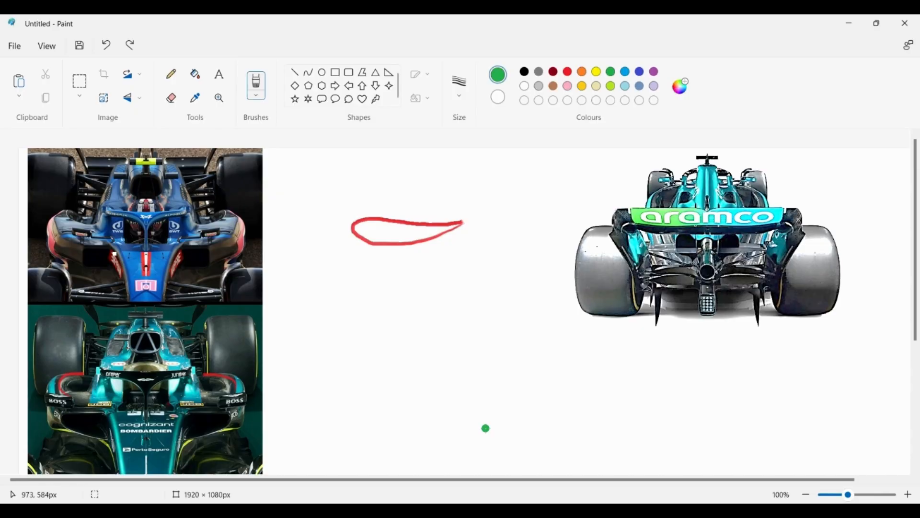
Pick red, then yellow, and brush curved yellow airflow strokes beside the right front tire
click(567, 71)
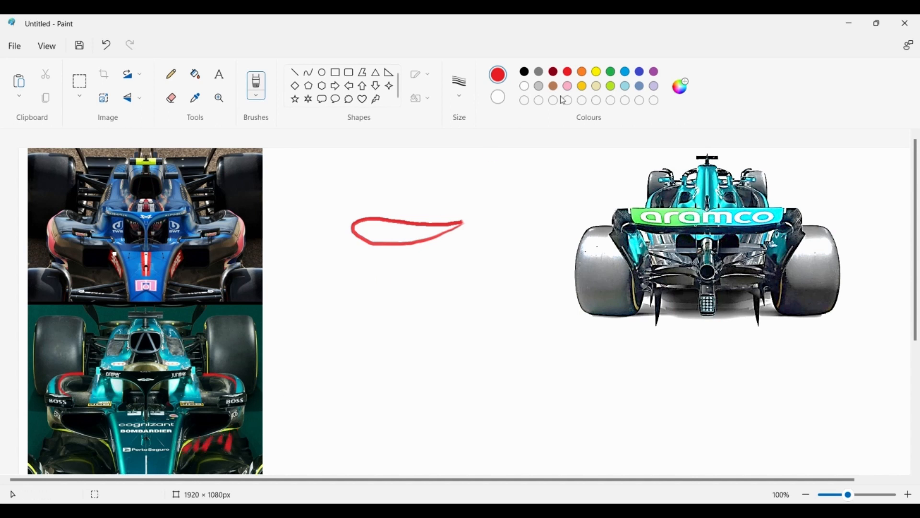
click(595, 71)
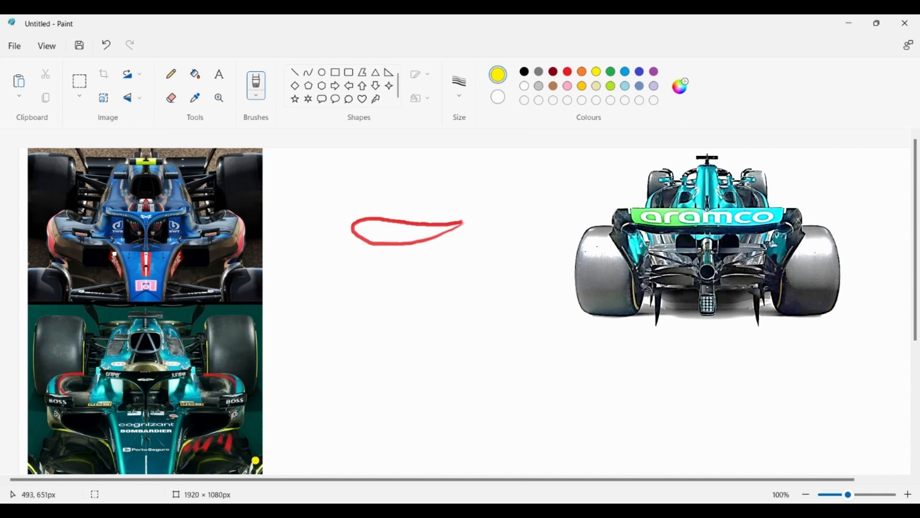
drag(269, 420, 275, 461)
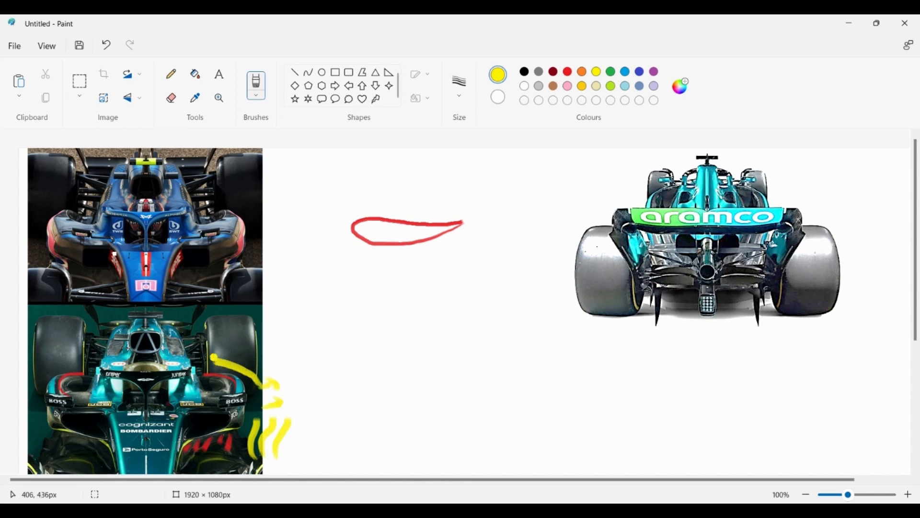
mouse_move(334, 351)
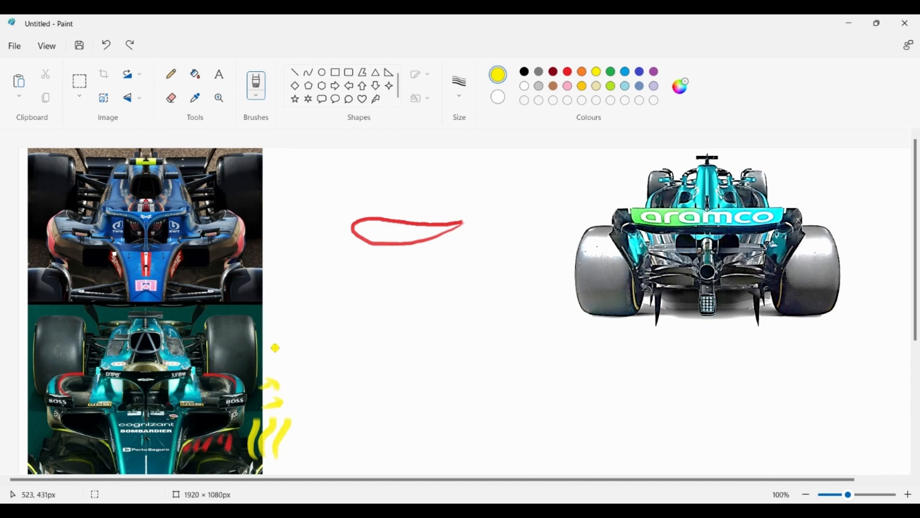
click(567, 71)
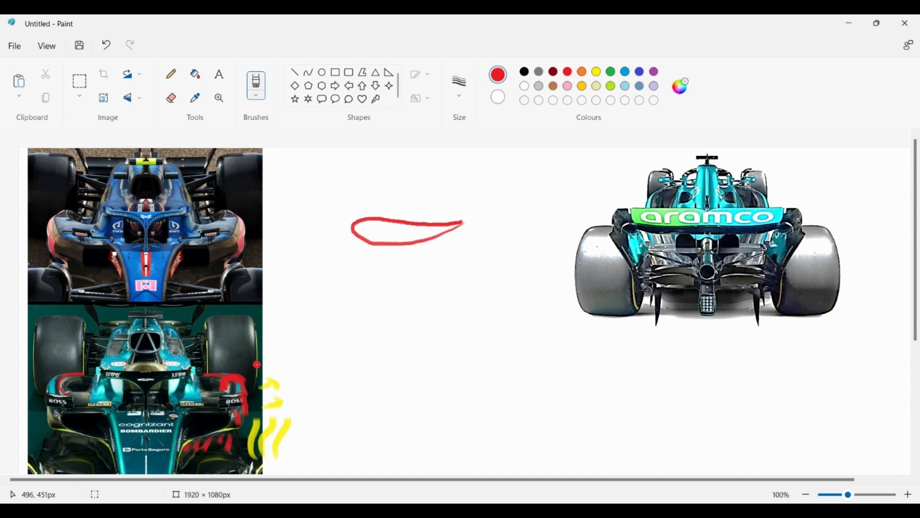
drag(258, 364, 269, 345)
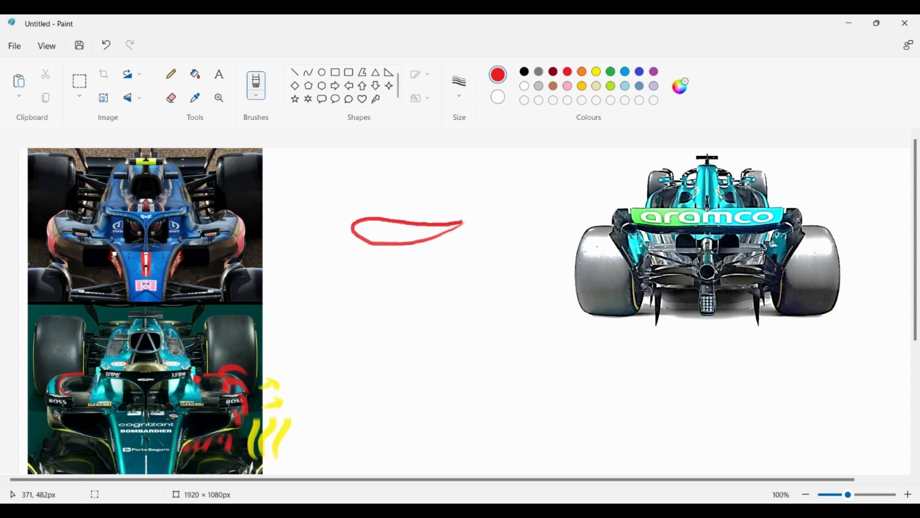
click(301, 379)
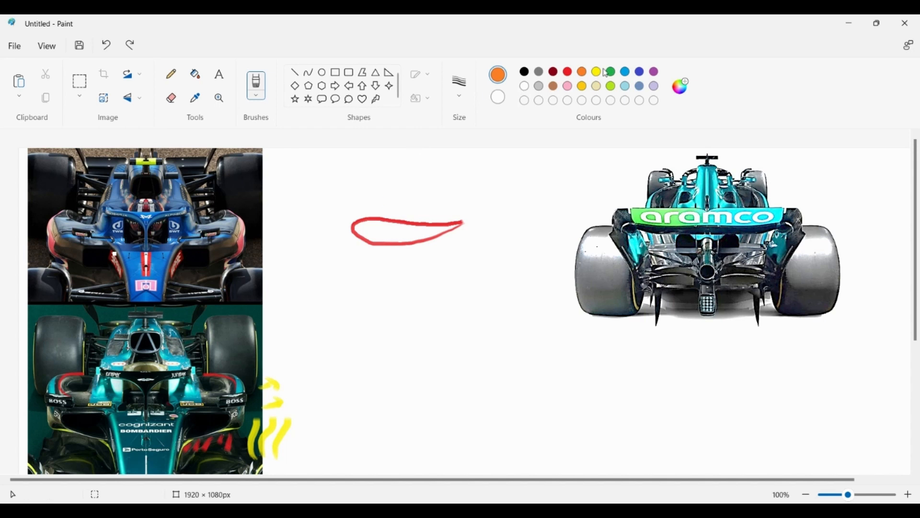
Select green from the Colours palette as the brush colour
click(609, 71)
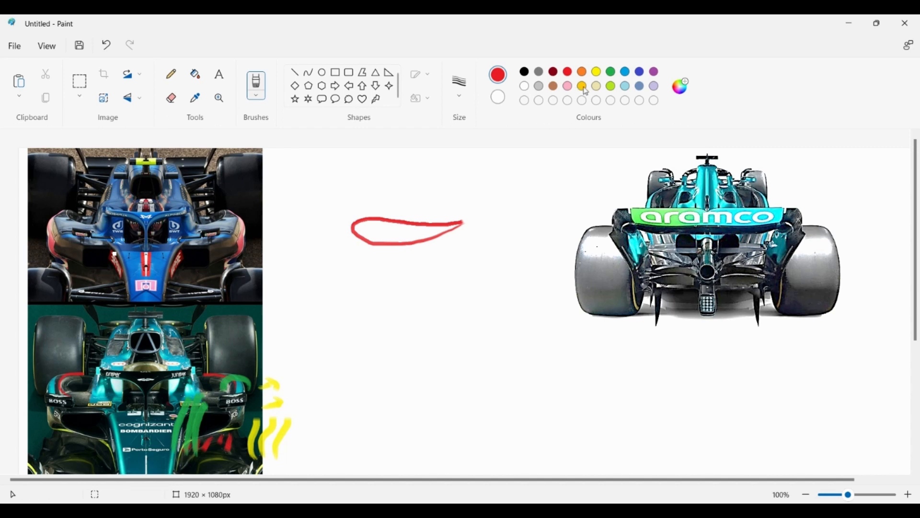
click(595, 71)
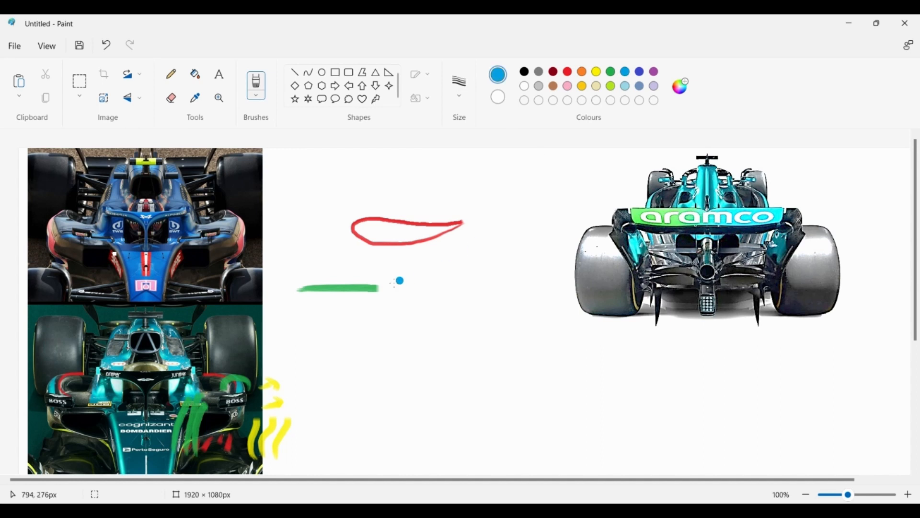
Draw blue flow arrows and a trailing-edge streak, then a red upward arrow off the airfoil tail
drag(364, 308, 414, 323)
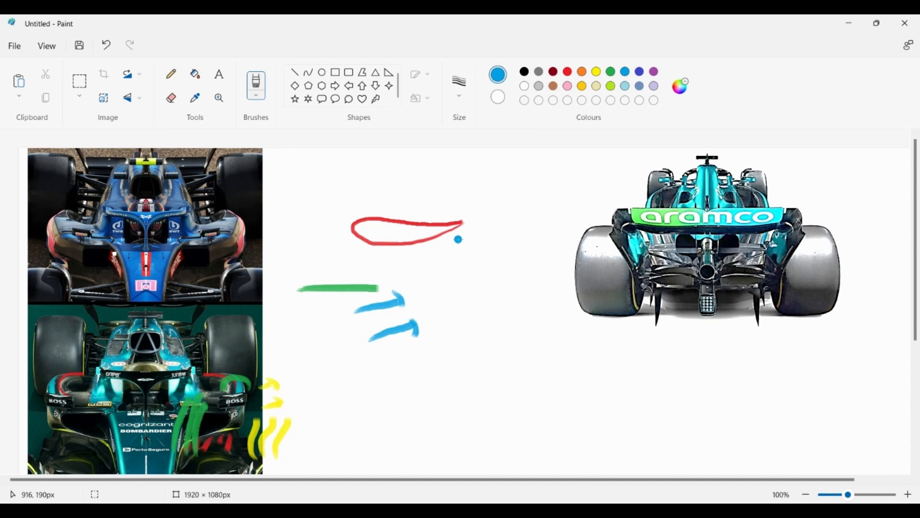
drag(459, 239, 467, 219)
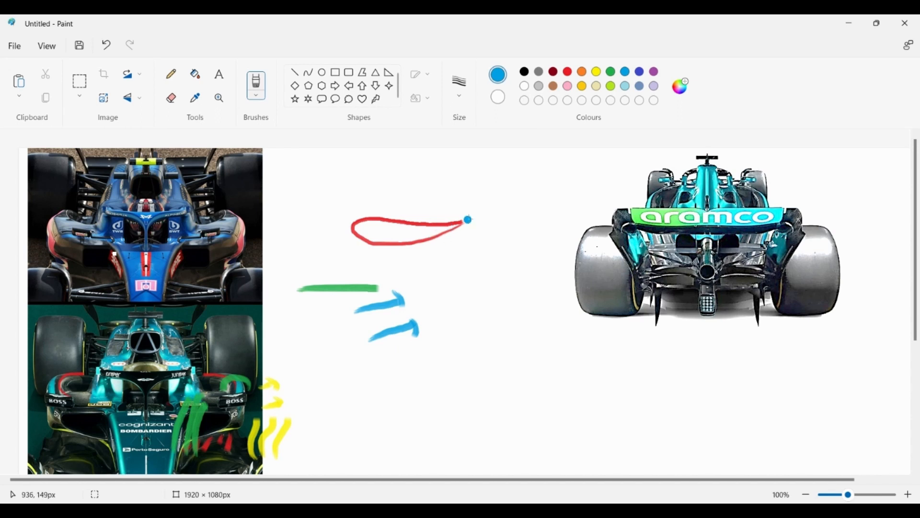
click(567, 71)
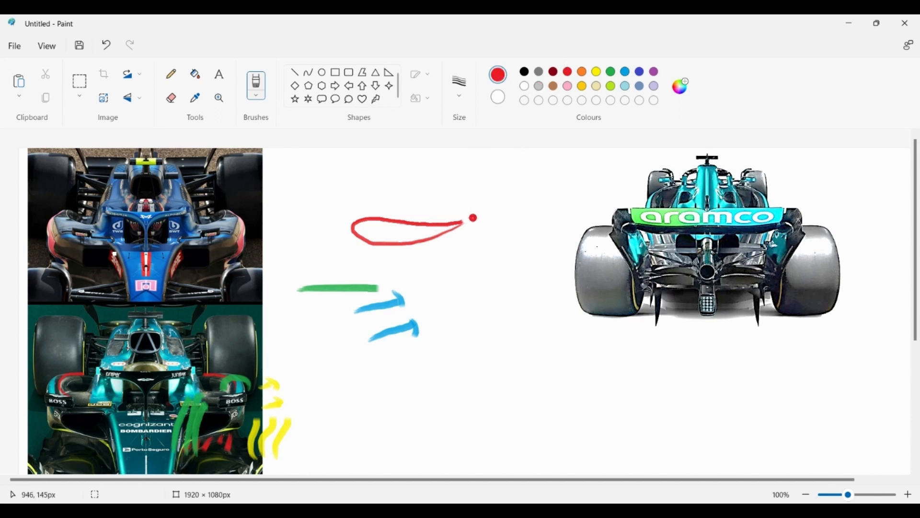
drag(474, 218, 463, 195)
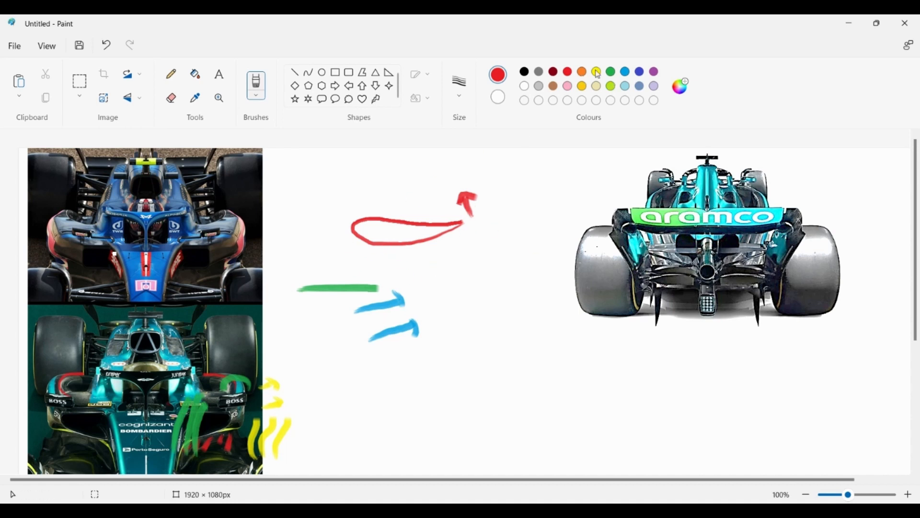
Brush two blue streamlines beneath the airfoil and mark its trailing edge in blue
click(610, 71)
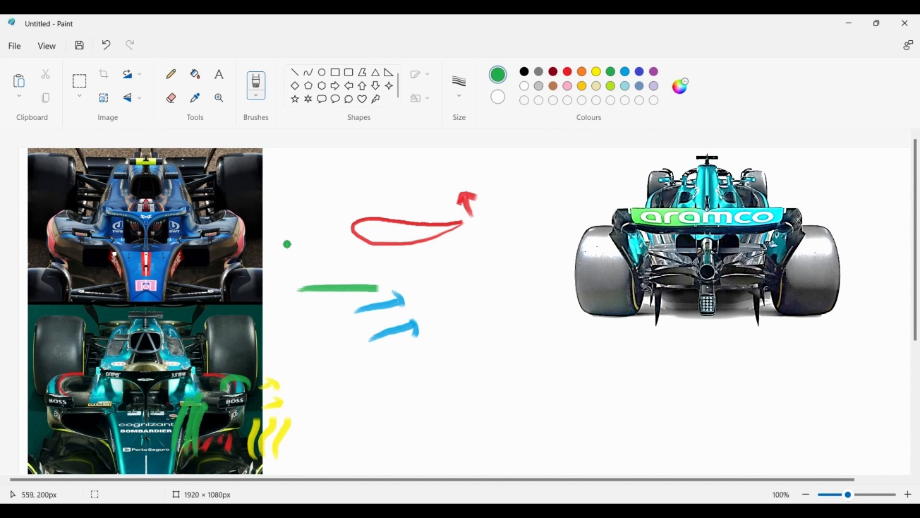
drag(287, 244, 349, 249)
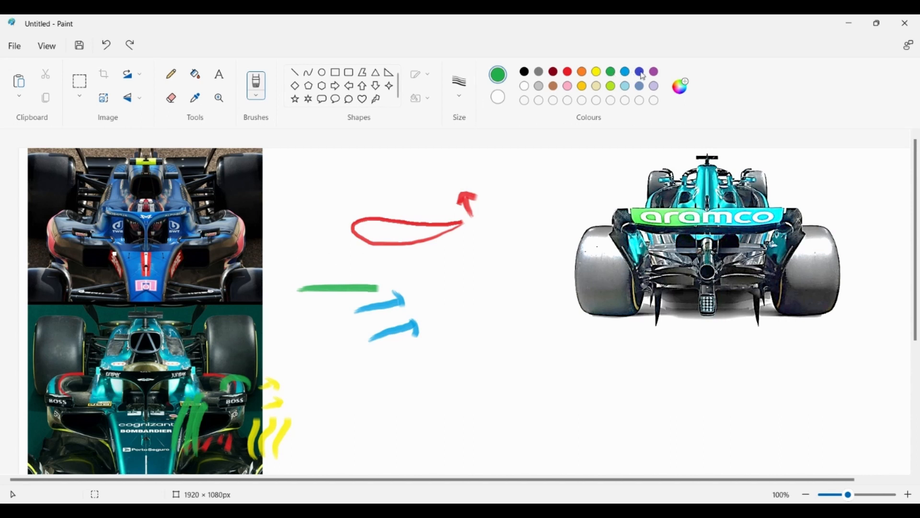
drag(312, 238, 385, 254)
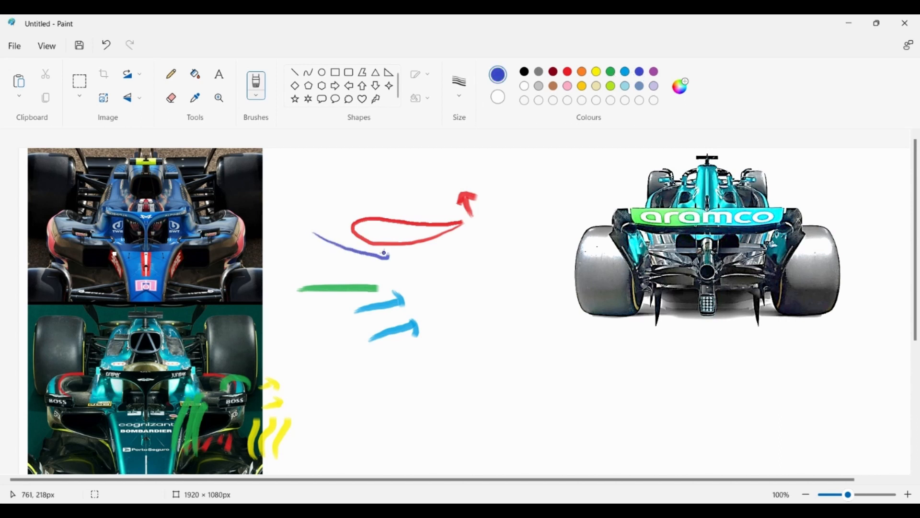
drag(380, 254, 391, 265)
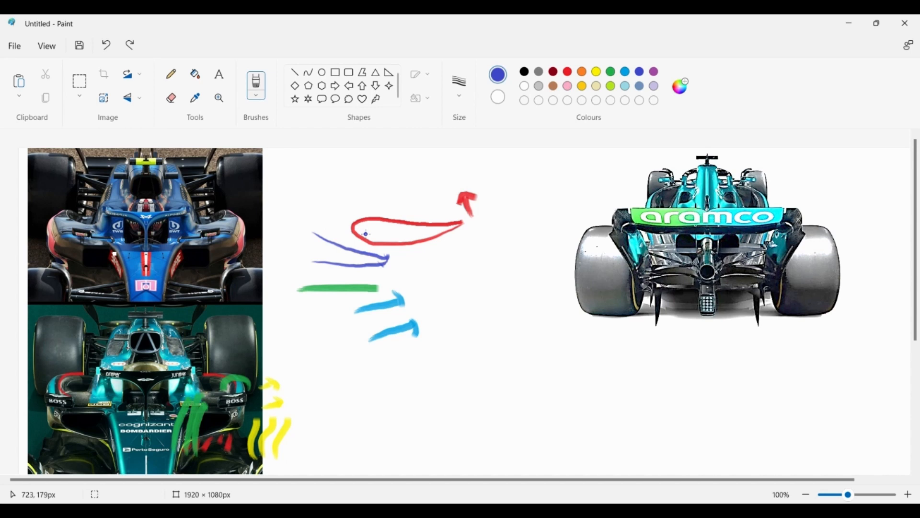
mouse_move(389, 252)
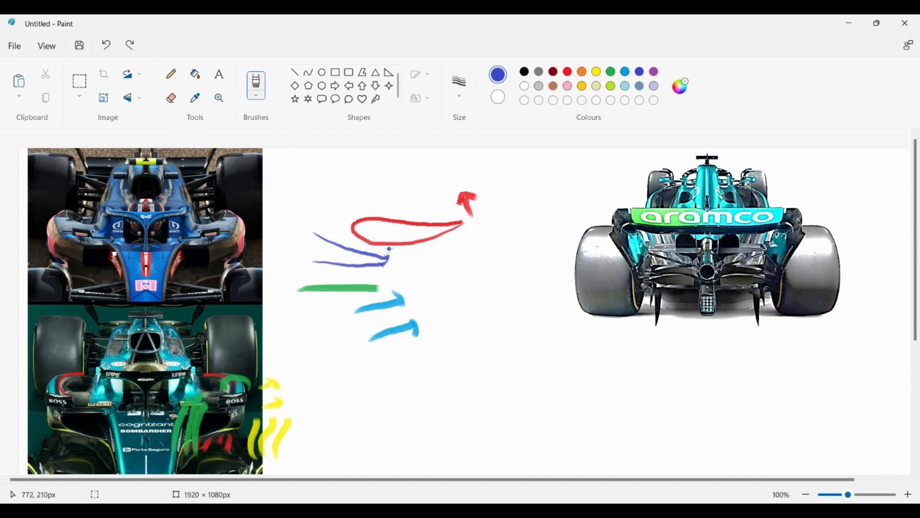
click(393, 258)
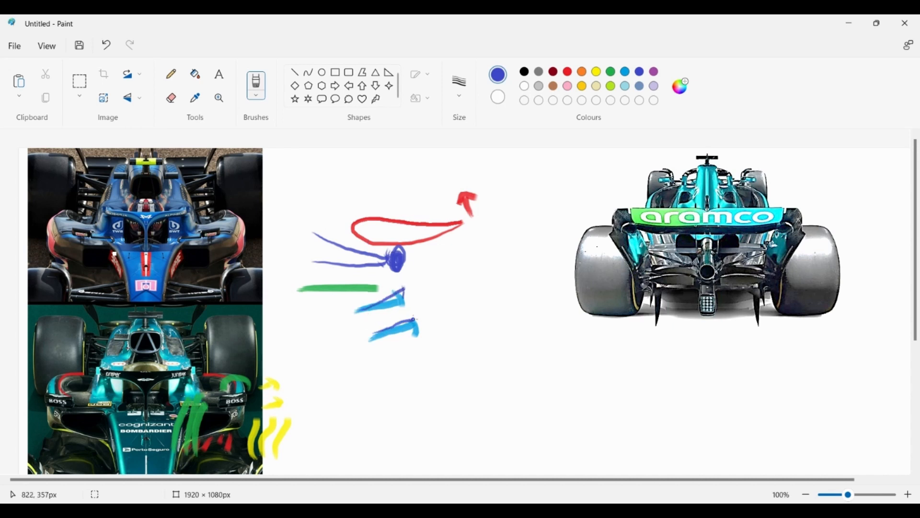
mouse_move(411, 292)
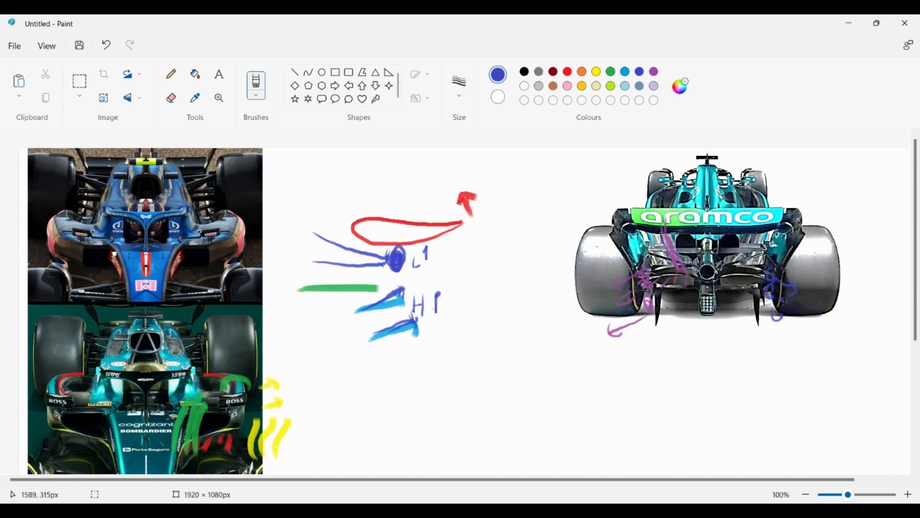
Sketch blue vortex swirls over the rear car's right wheel
drag(777, 299, 807, 337)
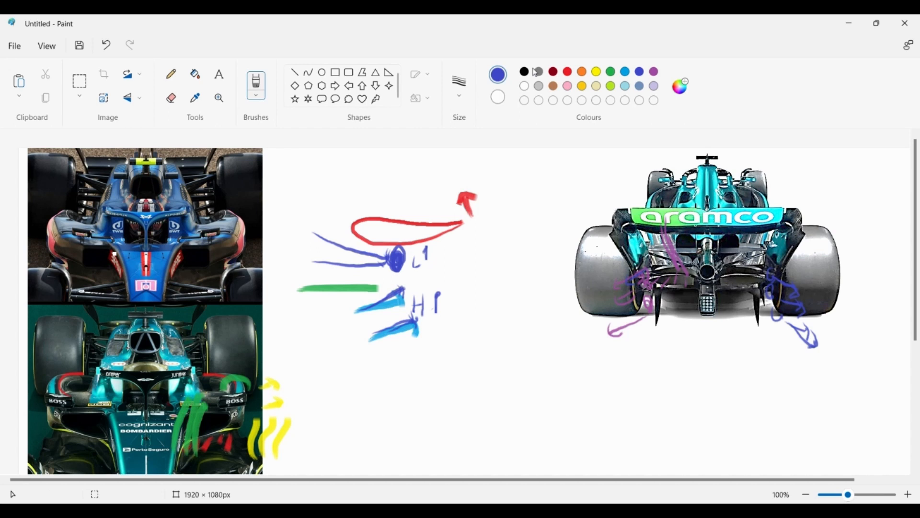
mouse_move(565, 78)
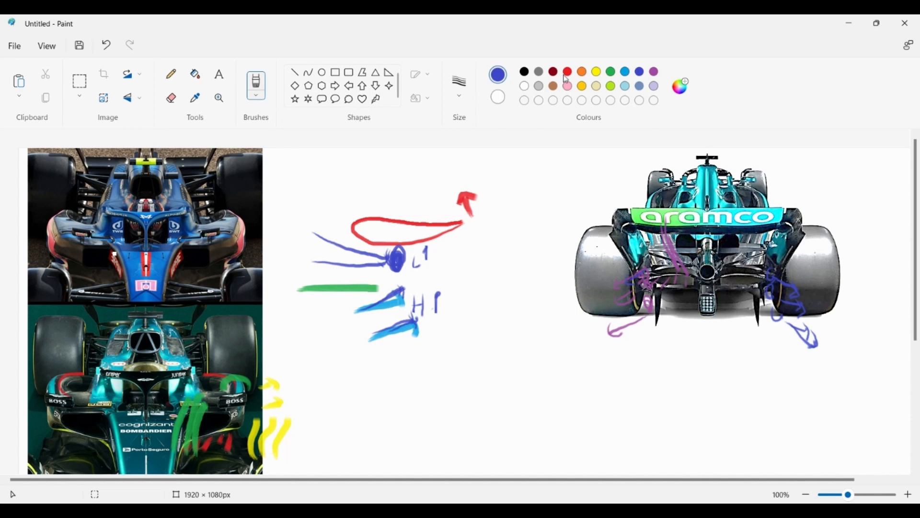
mouse_move(624, 72)
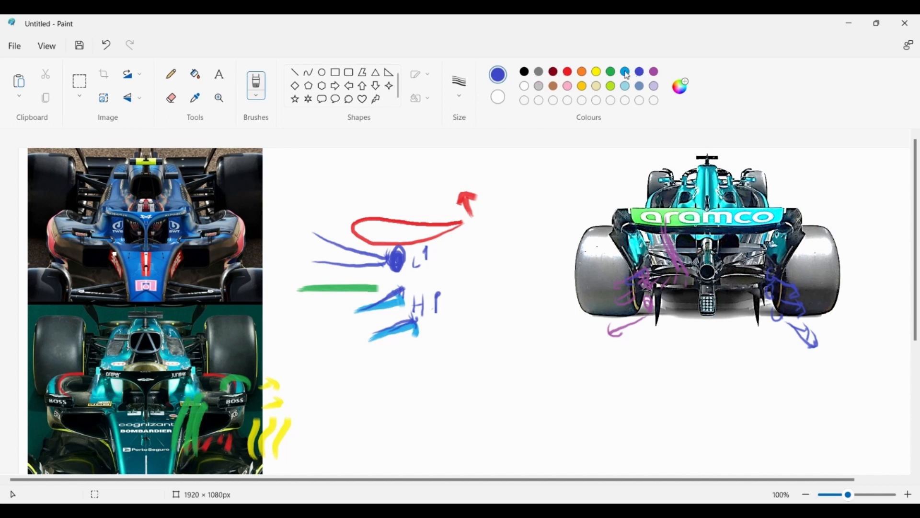